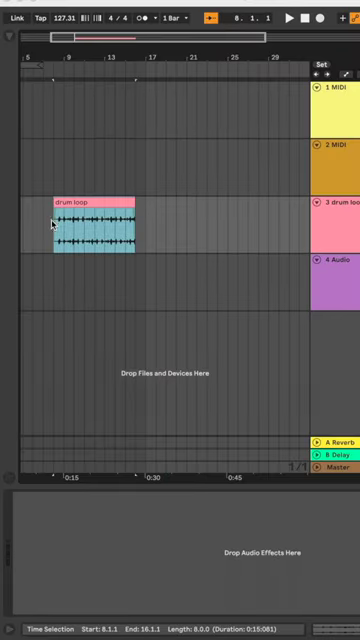
Step: Add a new live.dial object box beside the reverb's decay, damping, rotate and fluctuate parameters
click(10, 22)
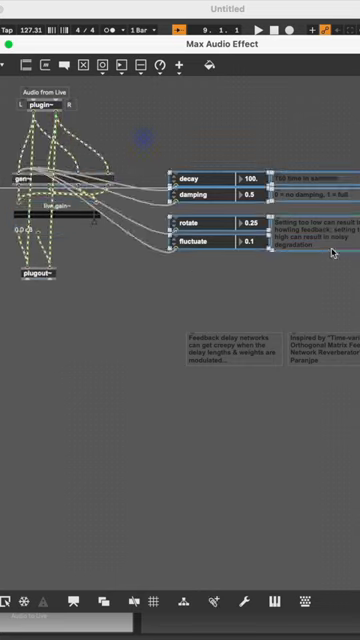
key(cmd+s)
text(live.)
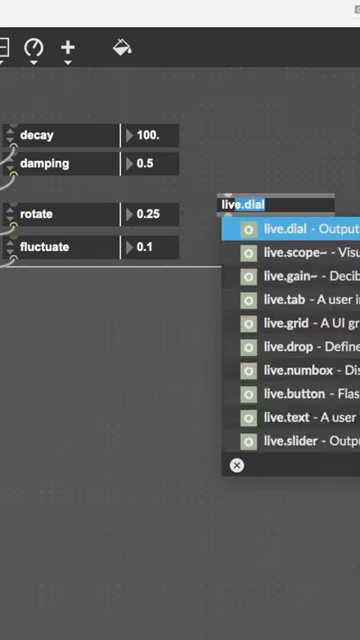
Step: Place and wire the Damping, Rotate and Fluctuate live.dials, then start another live.dial
click(290, 227)
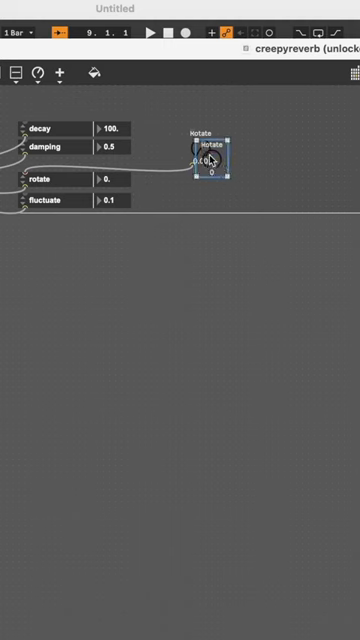
text(live.dial)
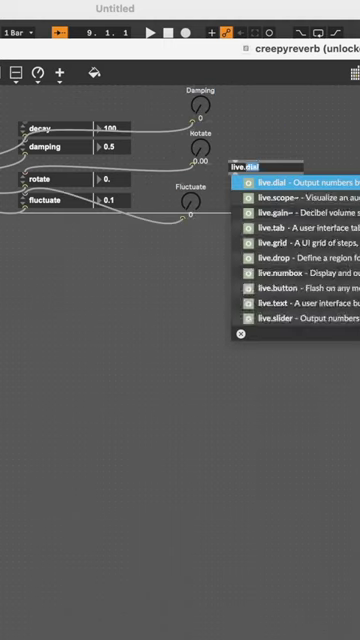